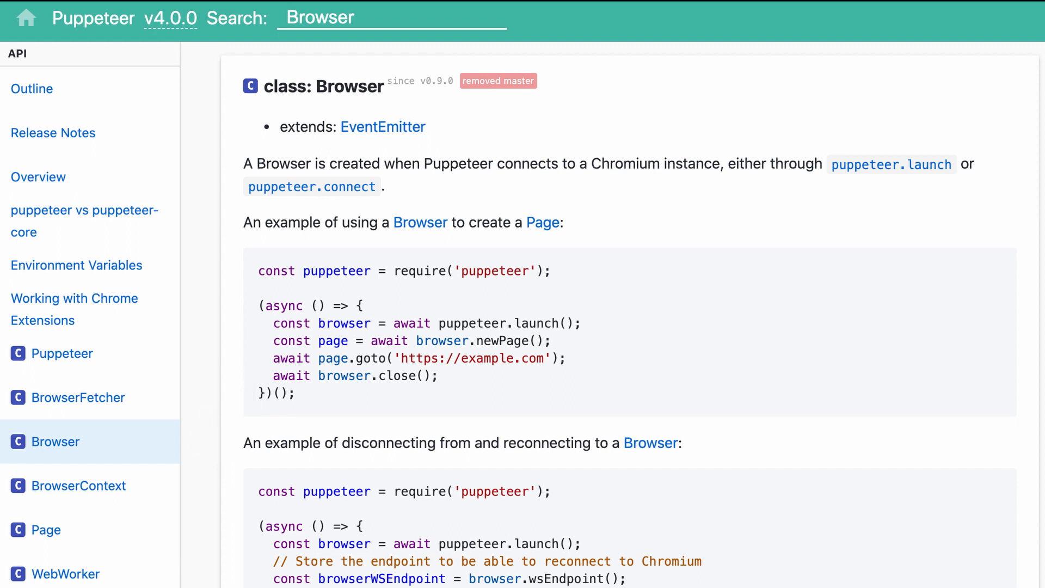
Step: Scroll the Puppeteer docs to reach the Puppeteer class and its methods list
scroll(down, 3)
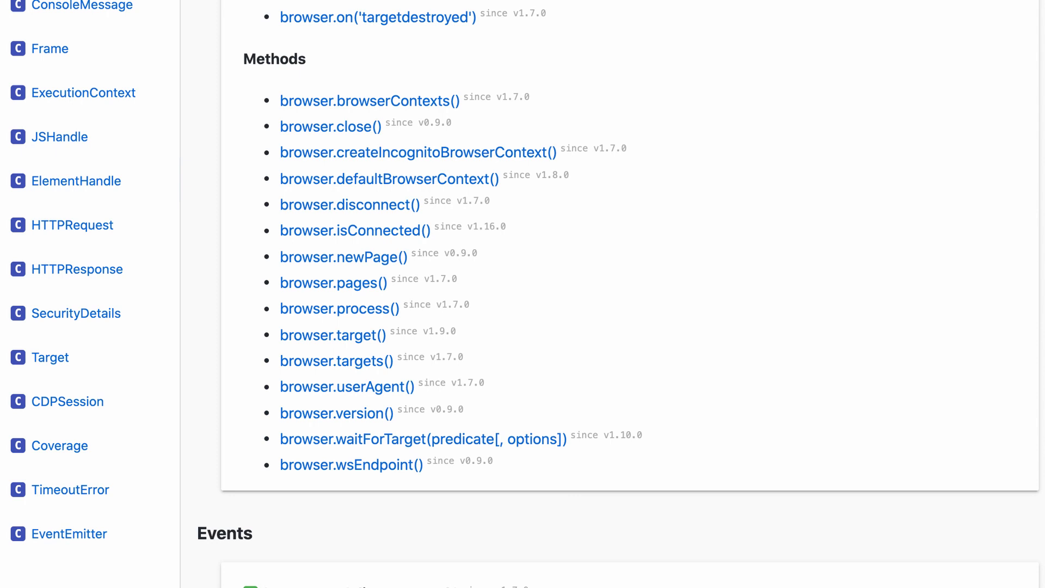
scroll(up, 3)
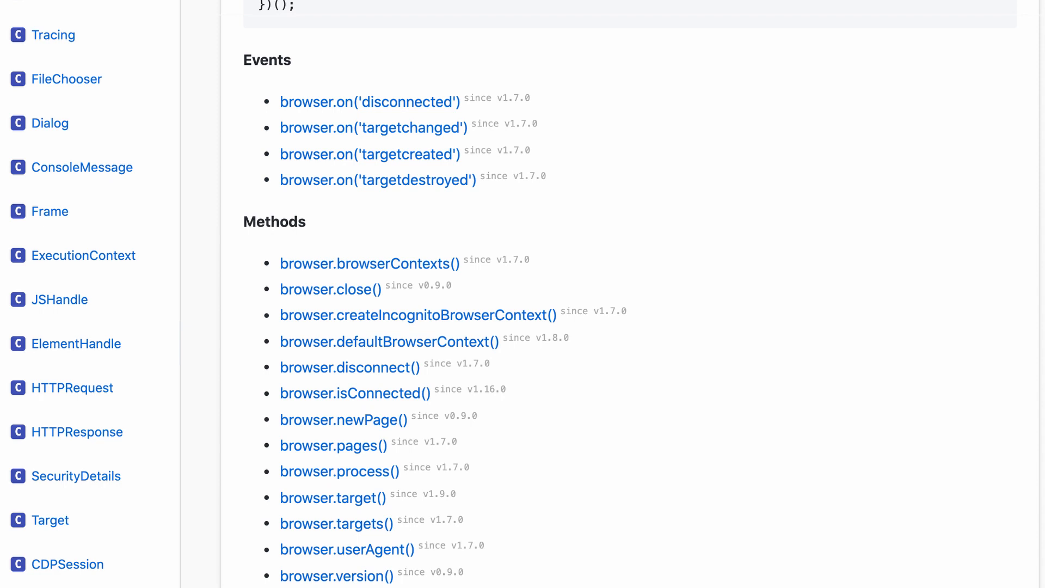
scroll(up, 3)
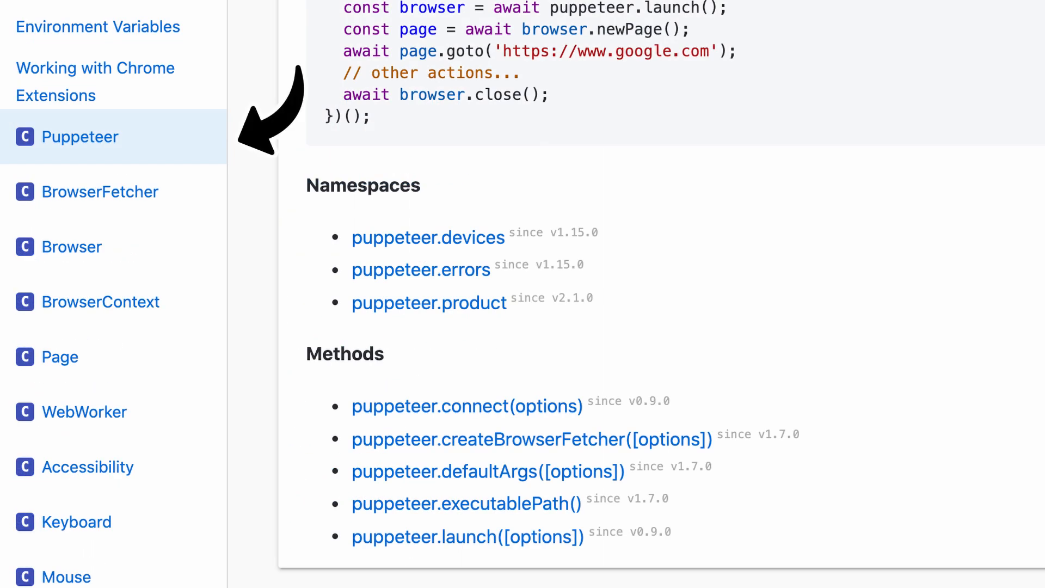
mouse_move(468, 537)
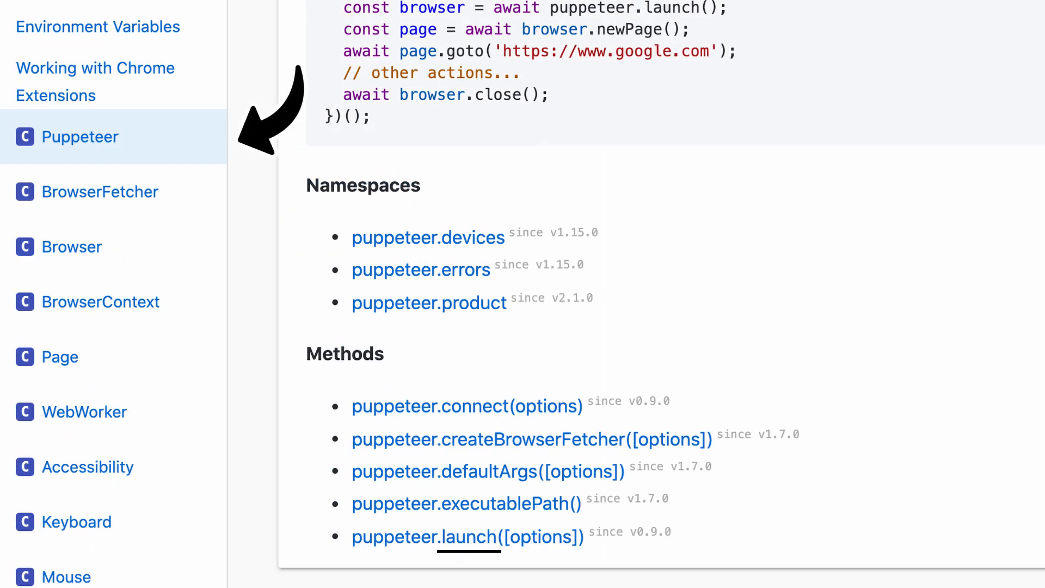
mouse_move(472, 406)
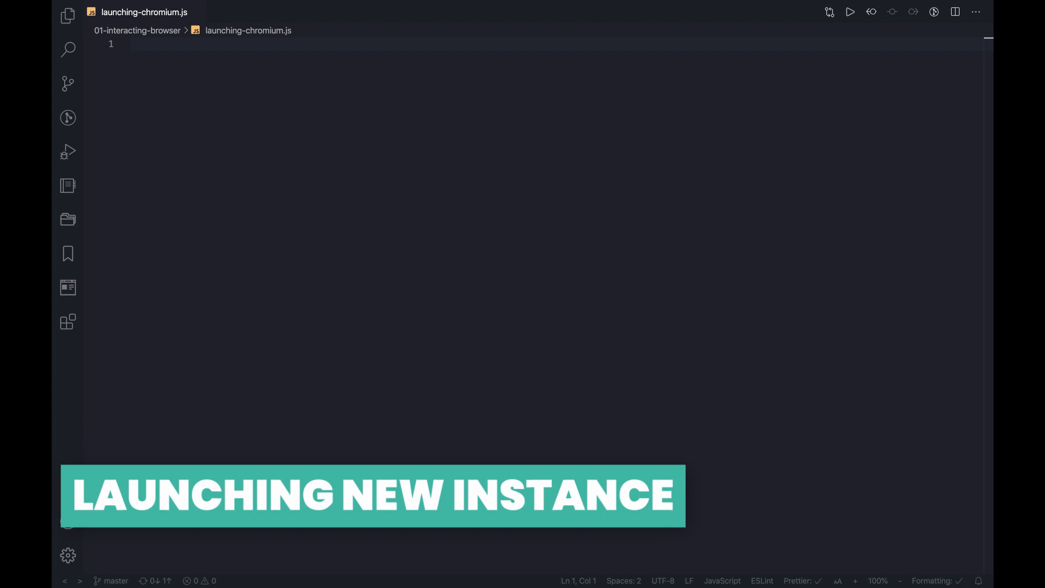
text(import)
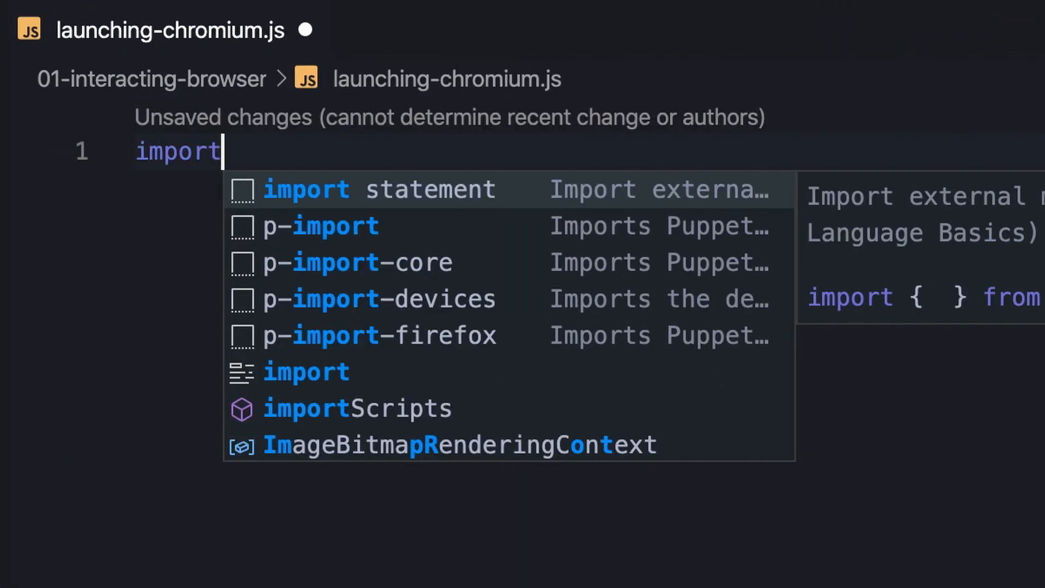
text(const puppeteer = require('puppeteer@4.0.0');)
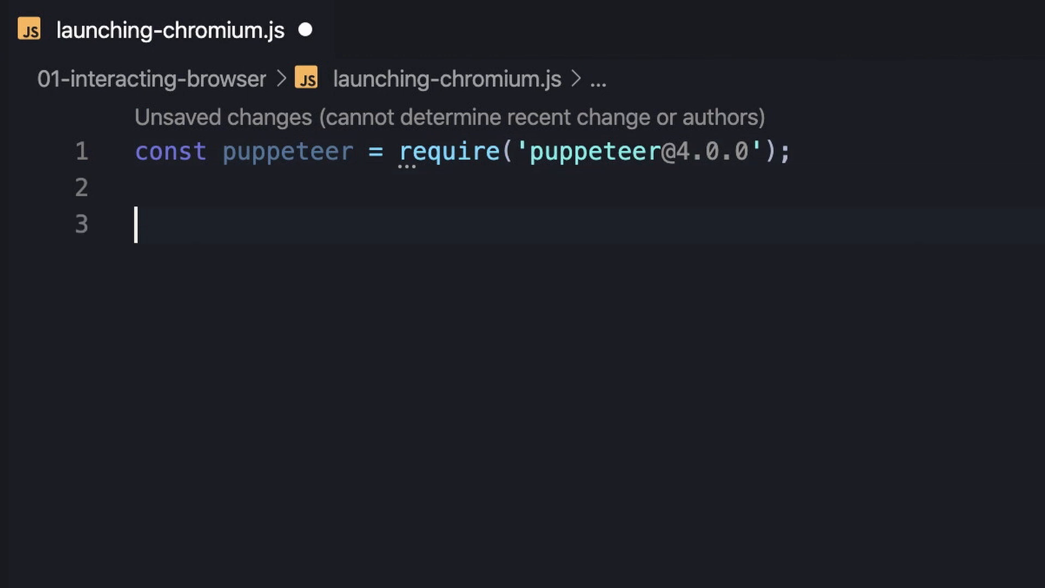
text((async ()=>)
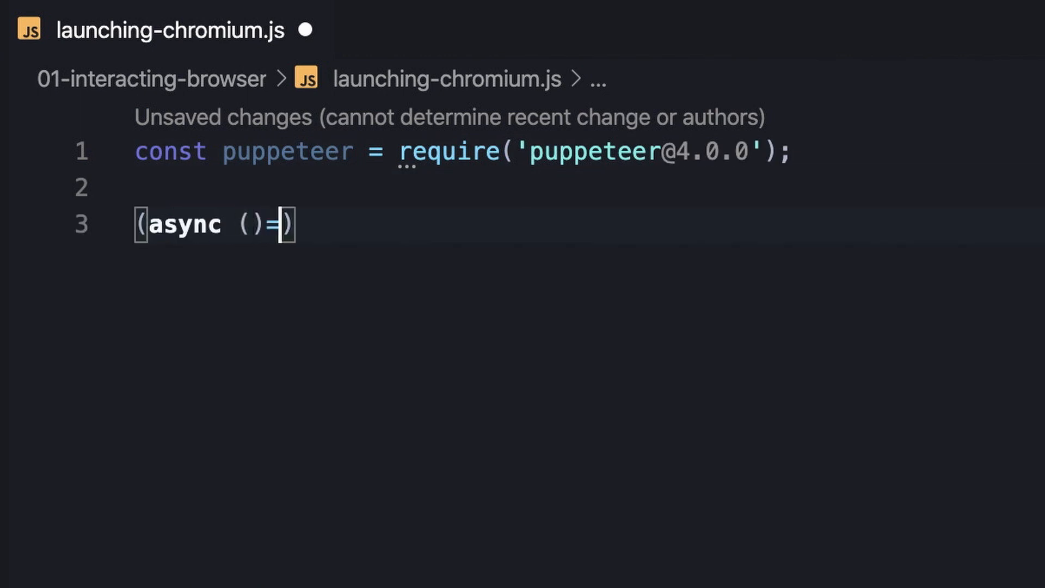
text(=> {)
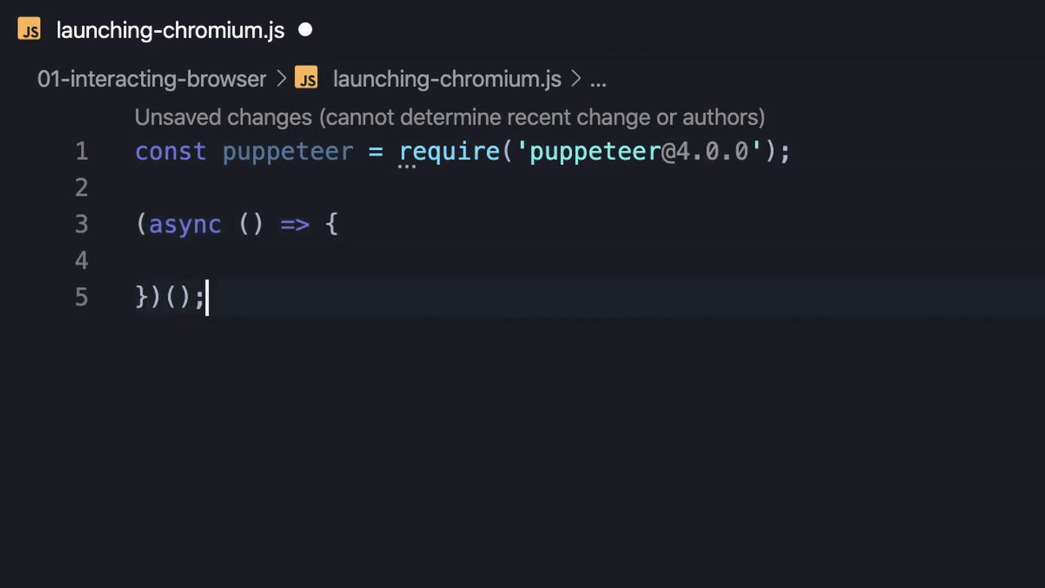
text(const browser = await puppeteer.launch();)
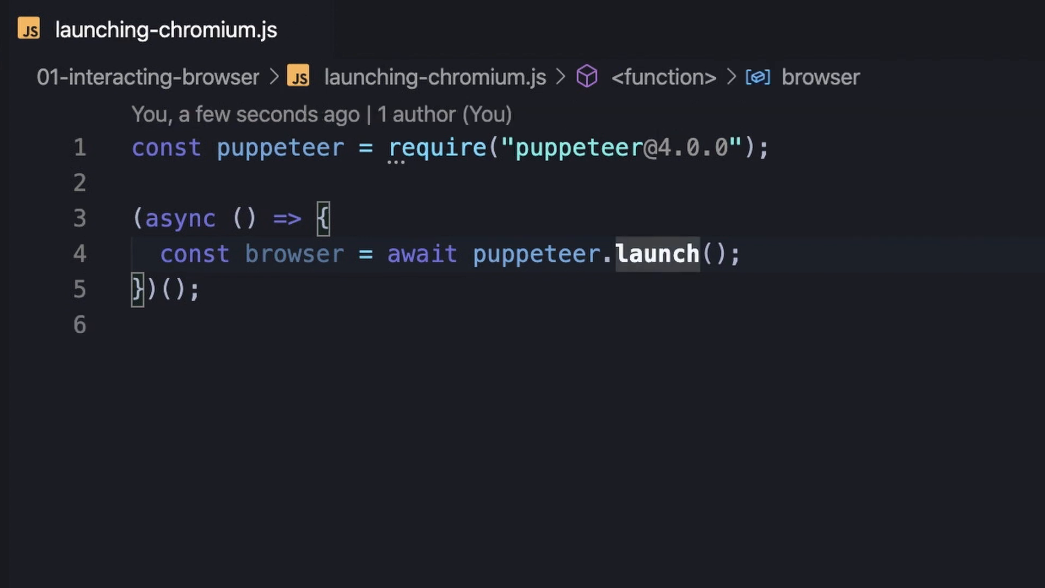
Step: Peek the launch definition, then give launch an options object starting with devtools
click(656, 253)
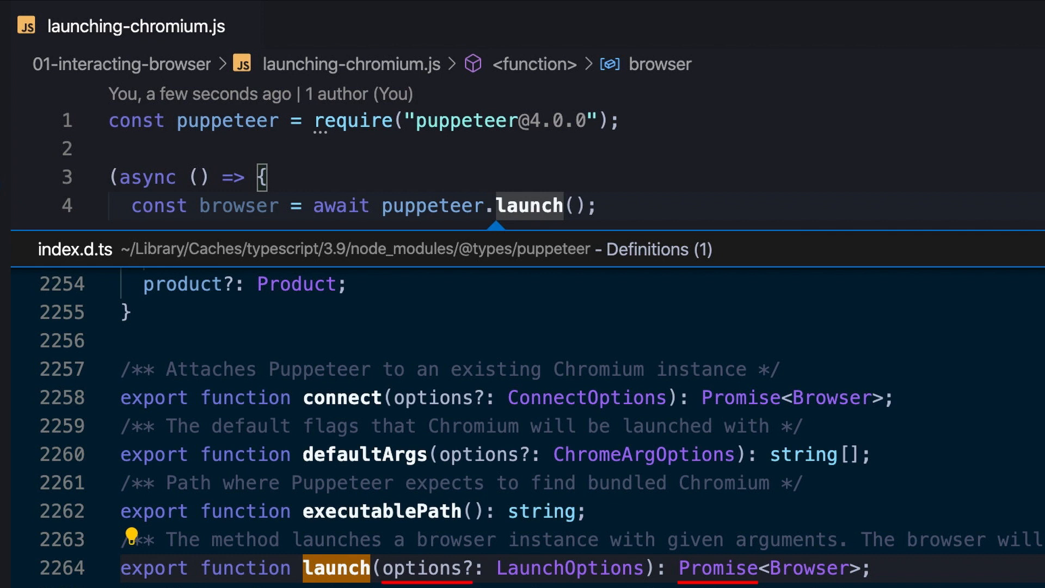
key(Escape)
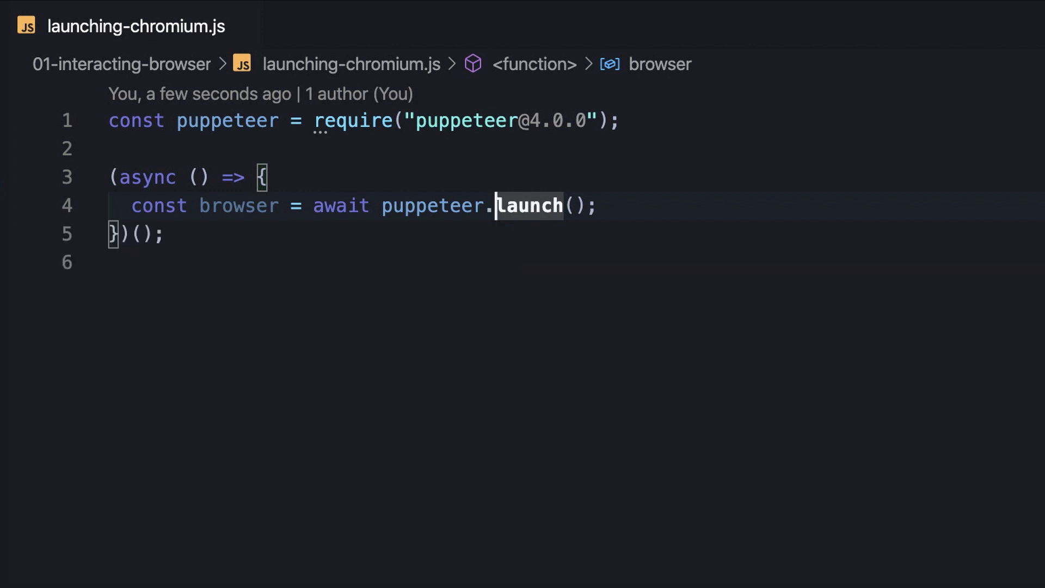
text({})
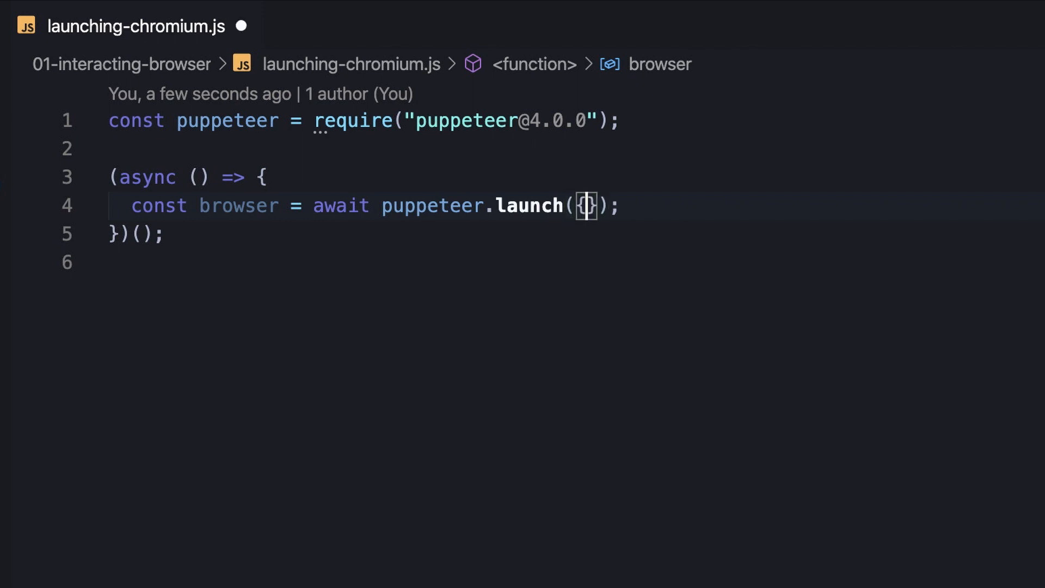
text(dev)
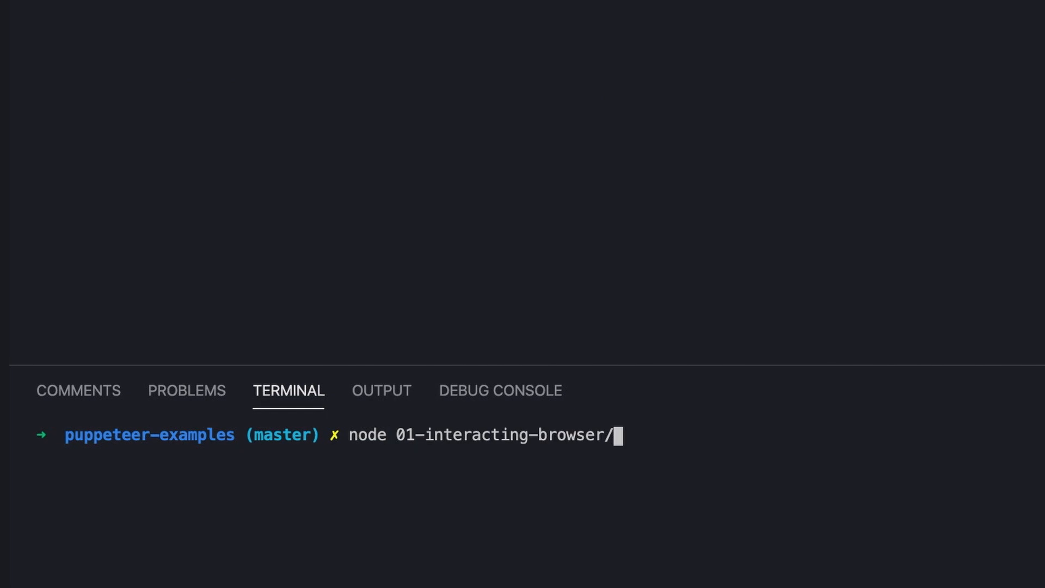
Step: Run launching-chromium.js with node, then begin adding a timeout launch option
text(launching-chromium.js)
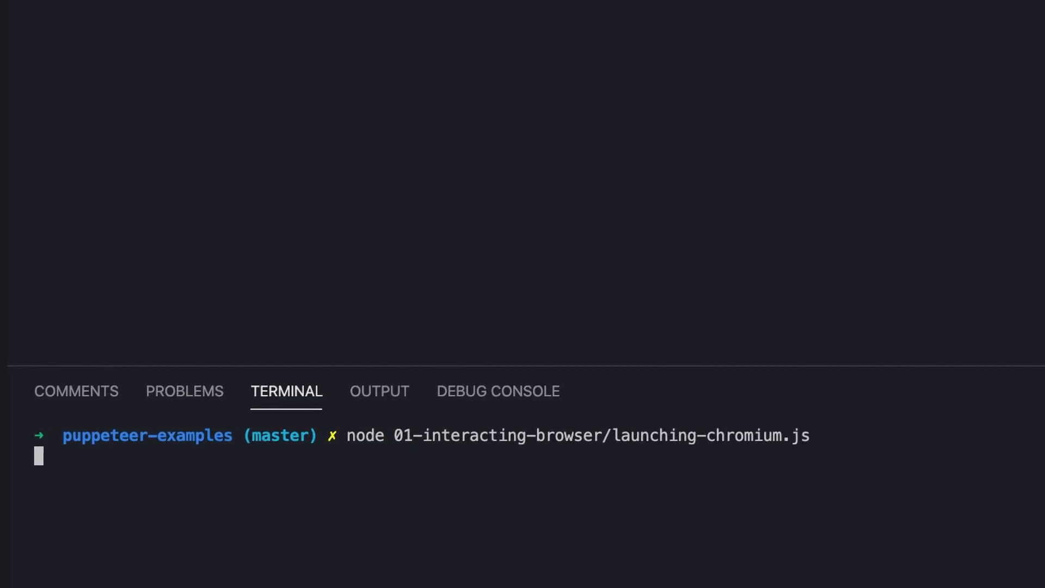
key(Return)
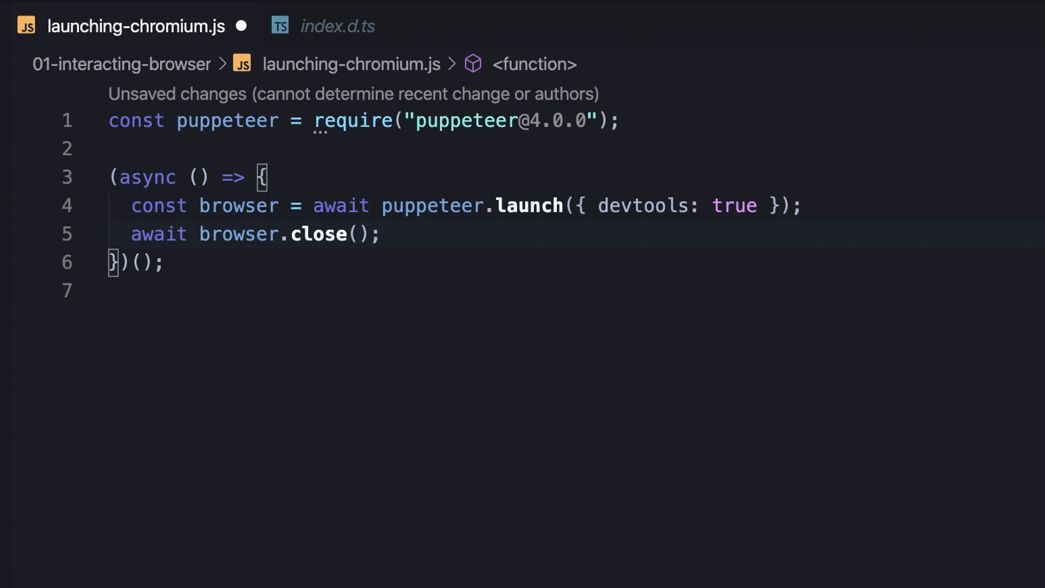
text(, timeout)
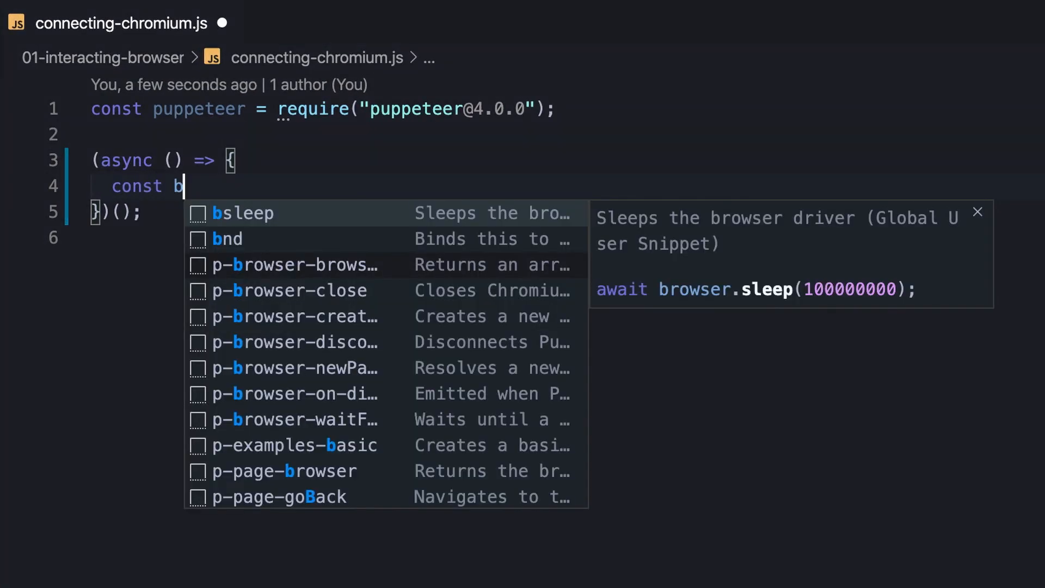
text(rowser = p-)
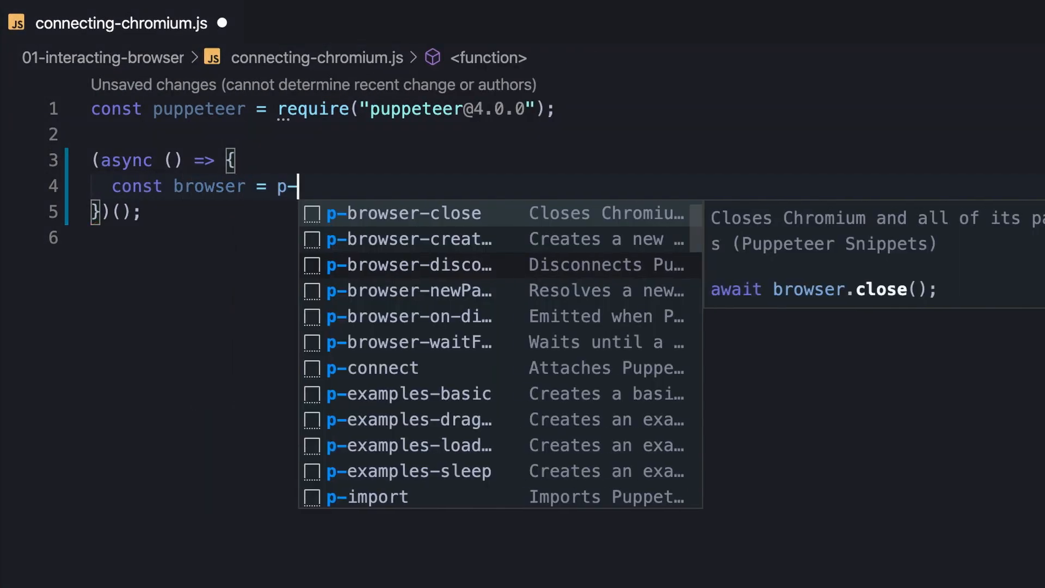
click(372, 367)
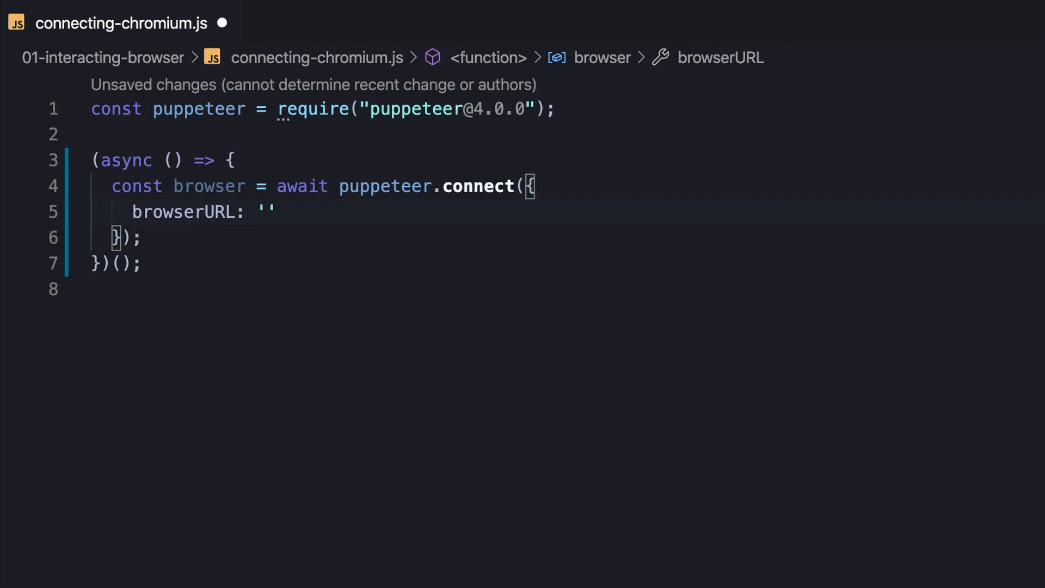
key(Backspace)
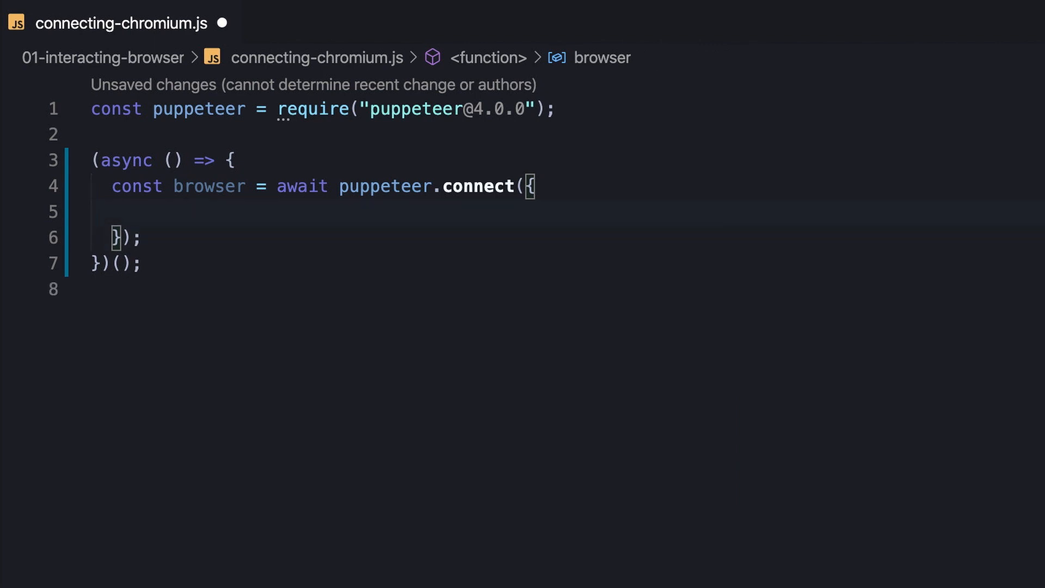
text(bs)
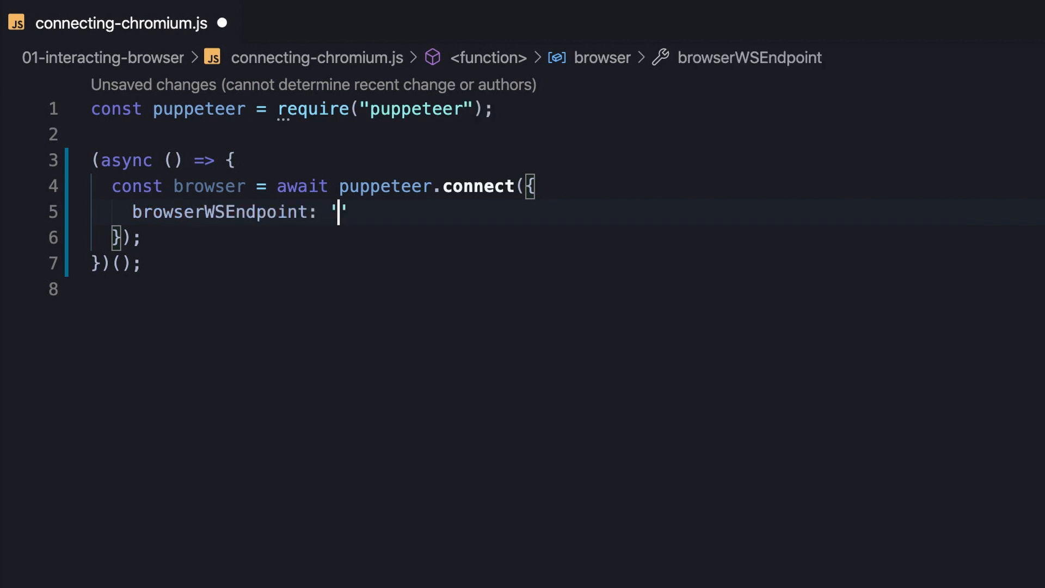
text(@4.0.0)
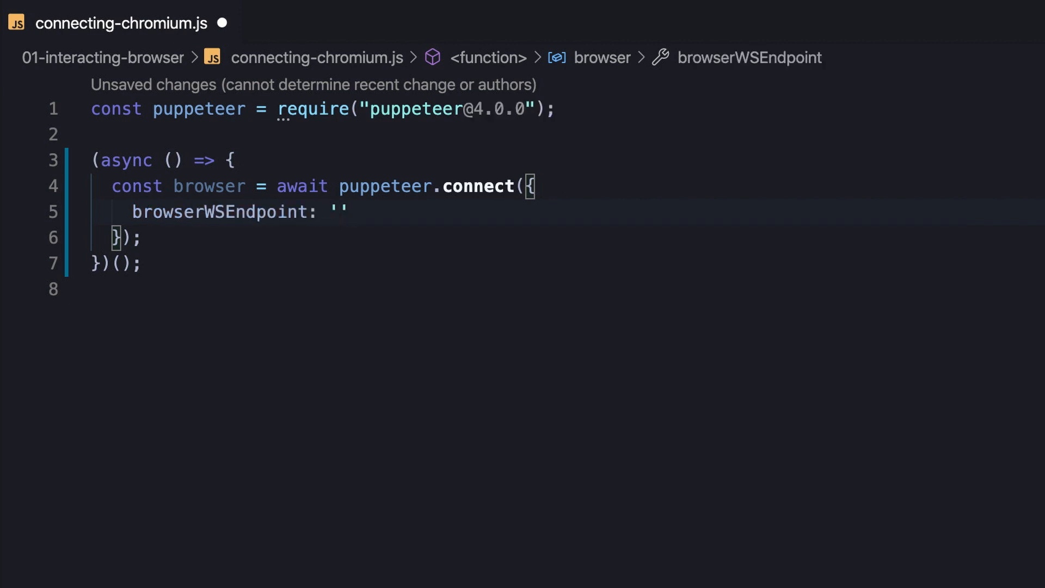
Step: Add a console.log(browser) line after the connect call
key(Enter)
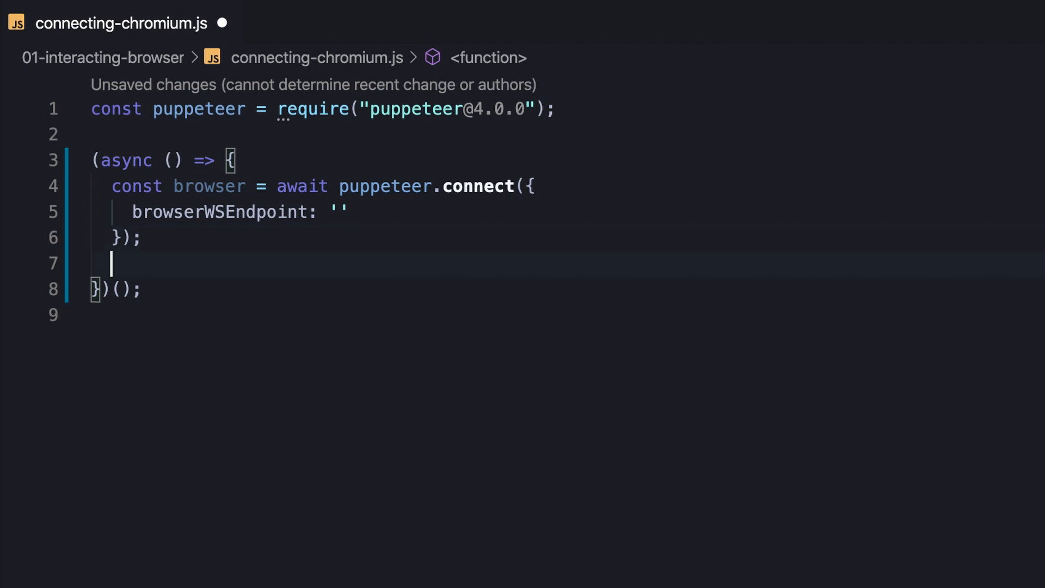
text(console.log(browser);)
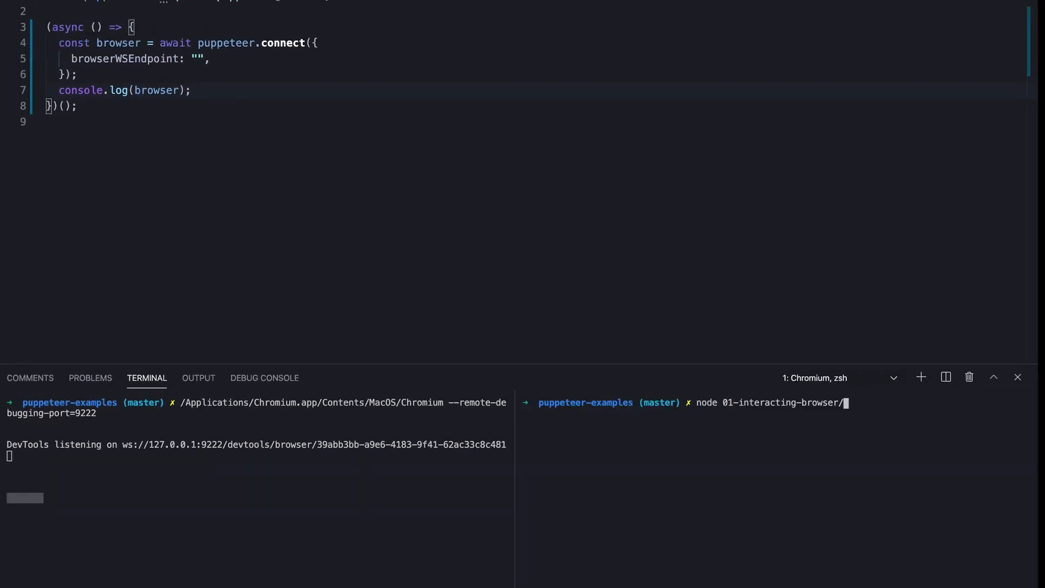
Step: Run the connecting script with node, then start a browser close call
key(Return)
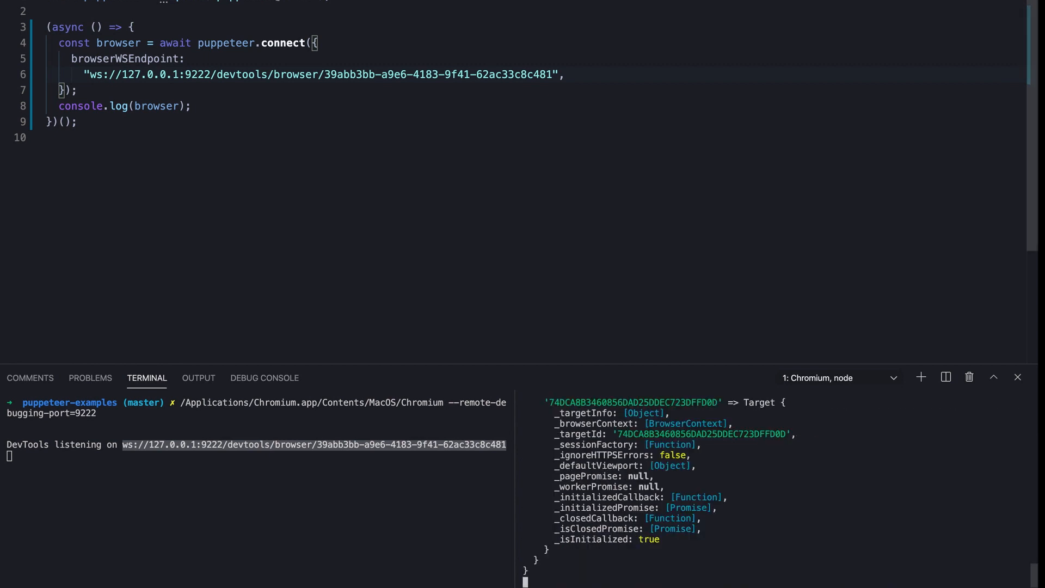
text(b-clos)
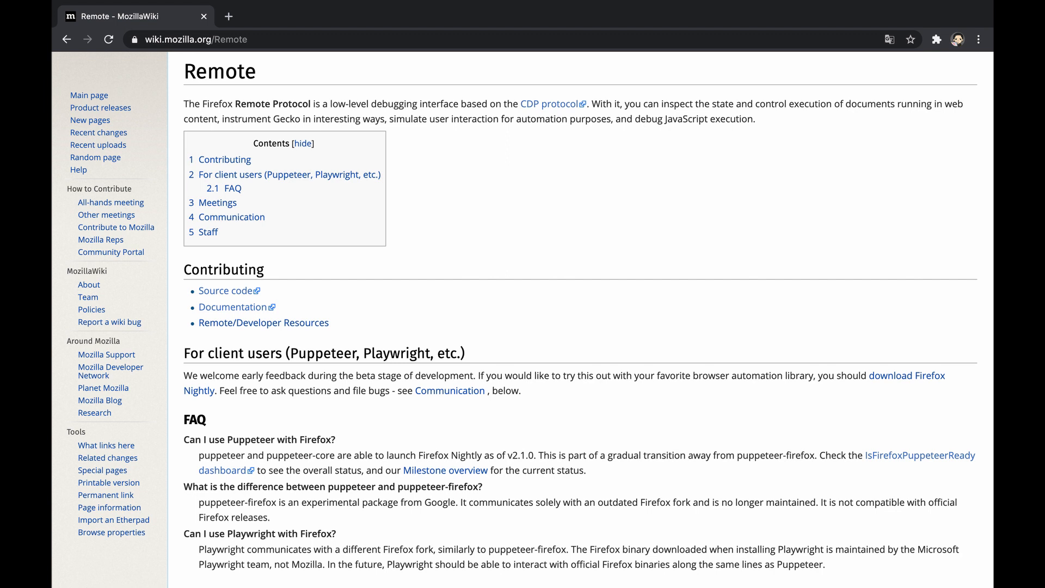
mouse_move(444, 470)
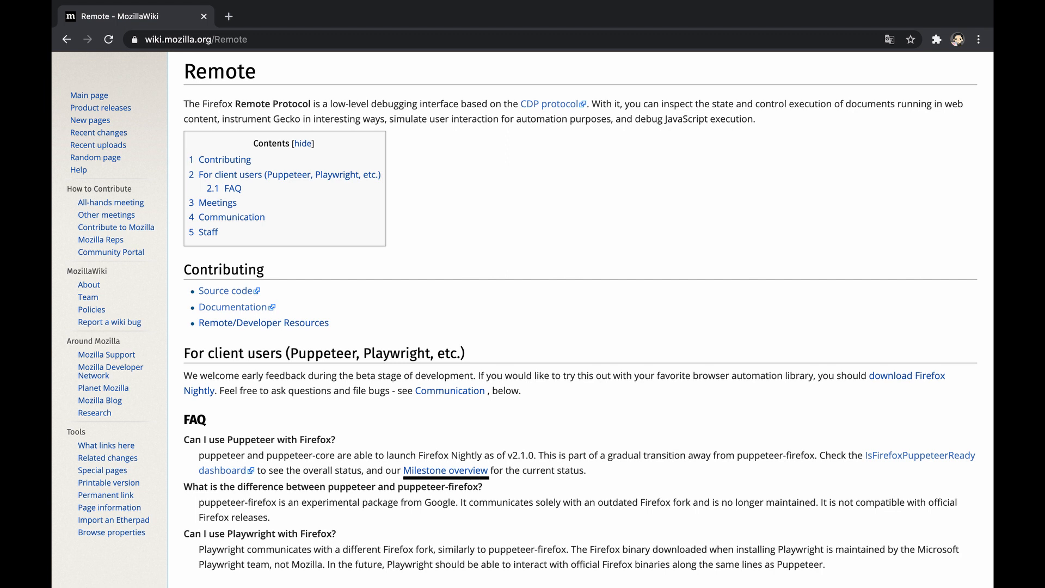
Step: Open the Milestone overview link on the Firefox Remote Protocol wiki page
click(918, 455)
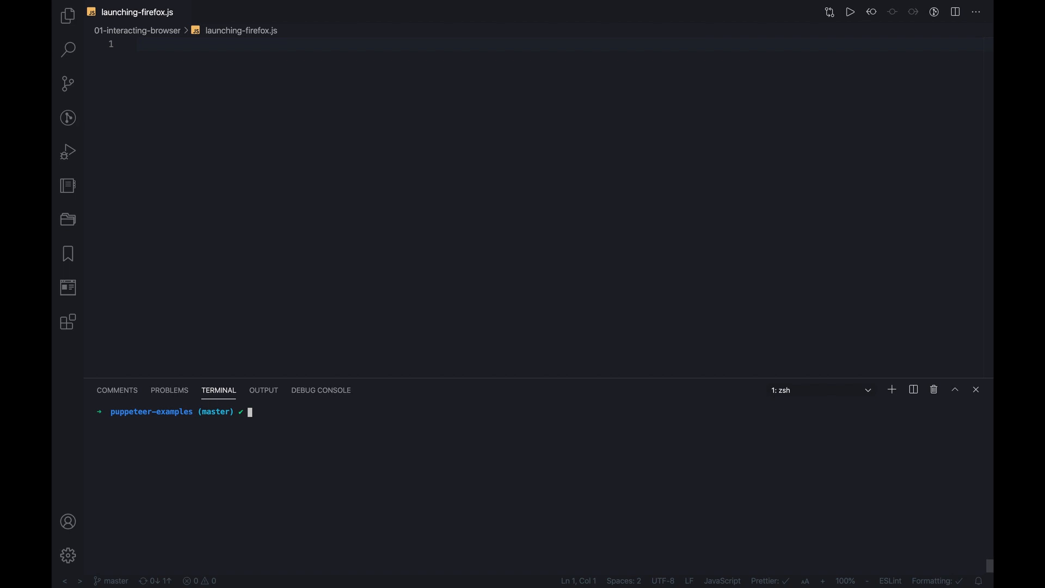
Step: Run PUPPETEER_PRODUCT=firefox npm install puppeteer and expand node_modules in the Explorer
text(PUPPETEER_PRODUCT=firefox npm install puppeteer)
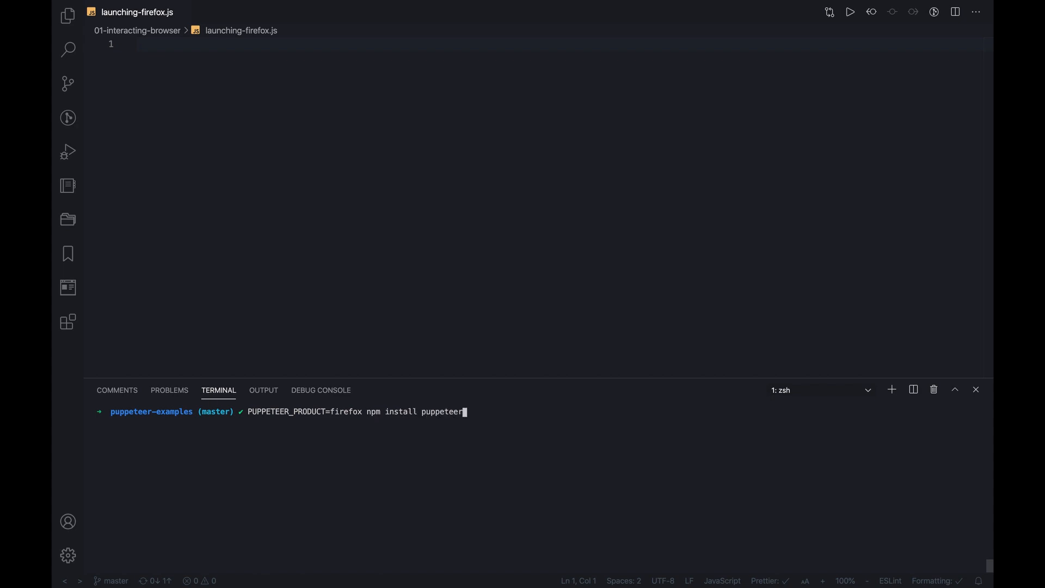
key(Return)
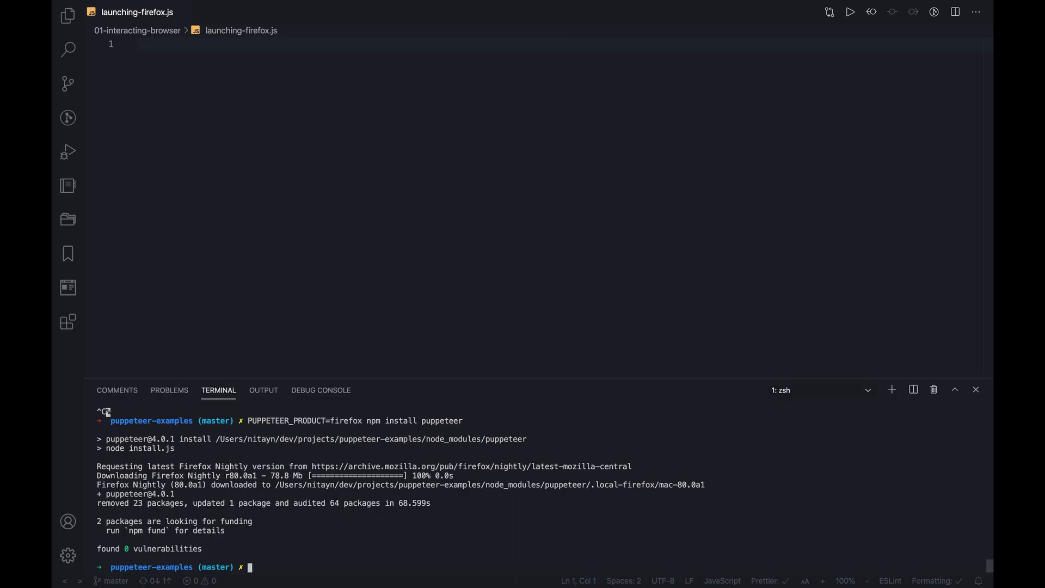
click(68, 14)
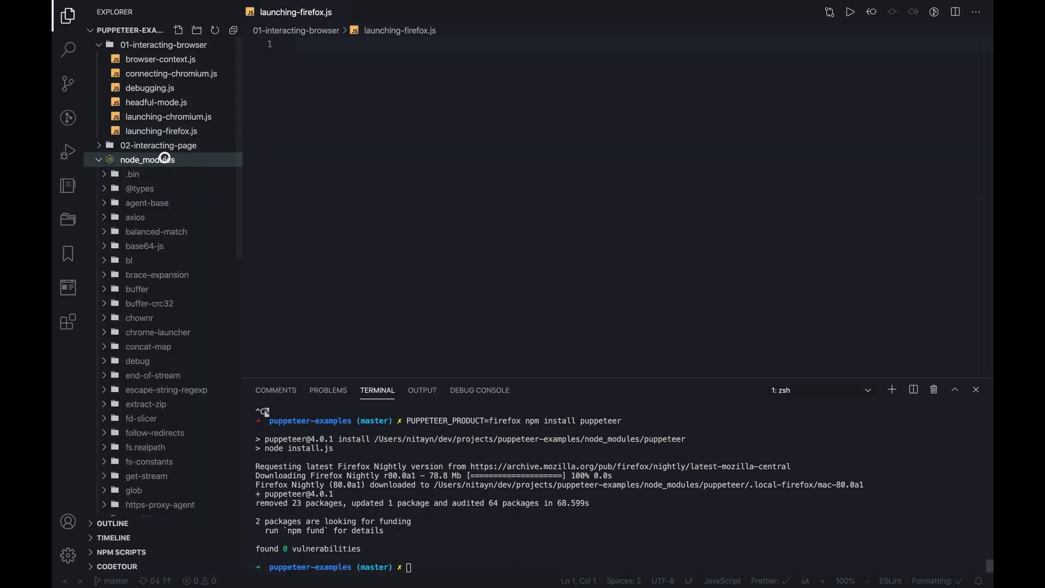
click(143, 348)
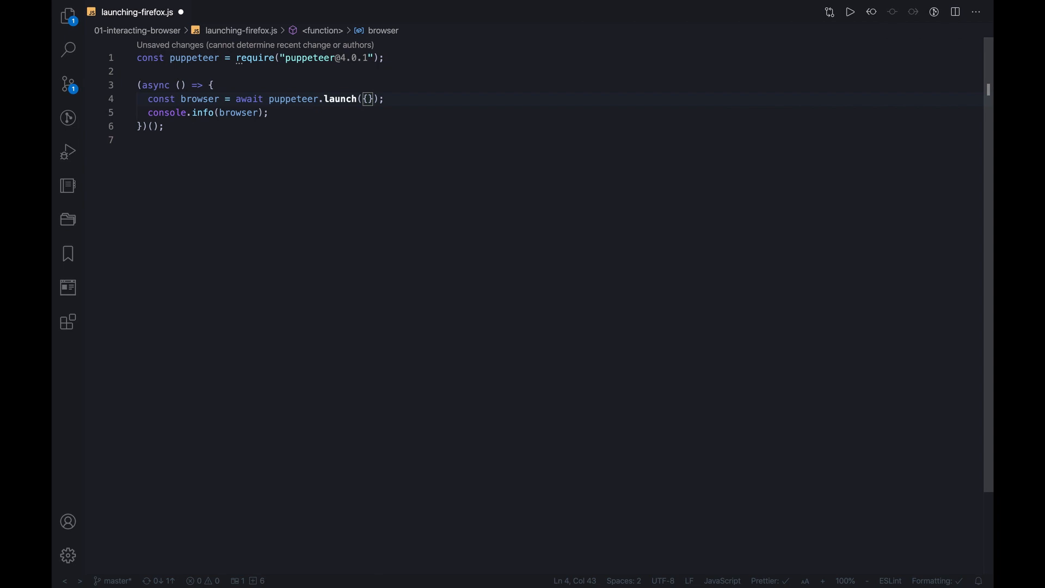
Step: Launch with product 'firefox' and devtools true, then run launching-firefox.js with node
text(product: ')
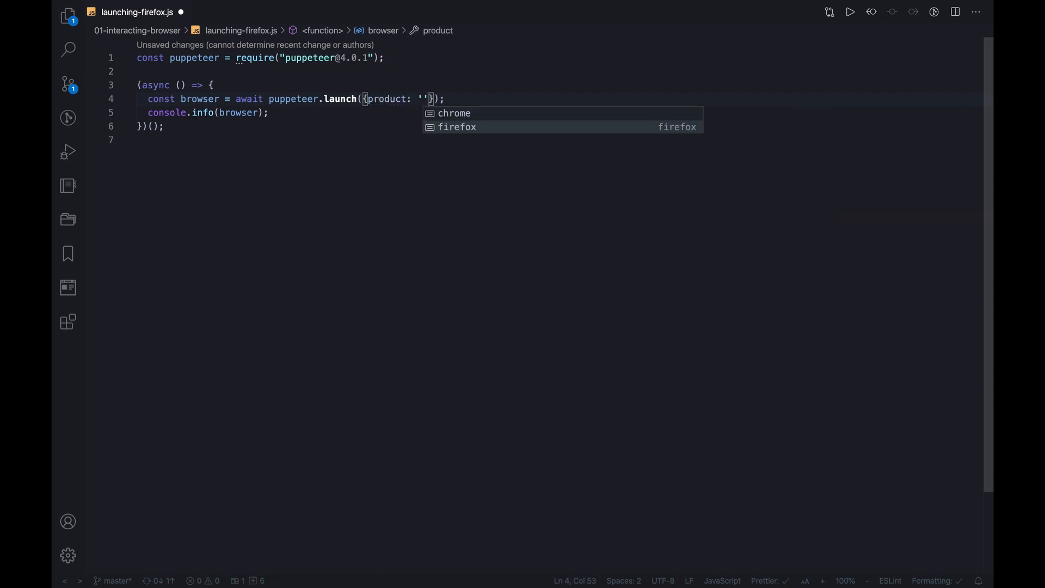
text(firefox', de)
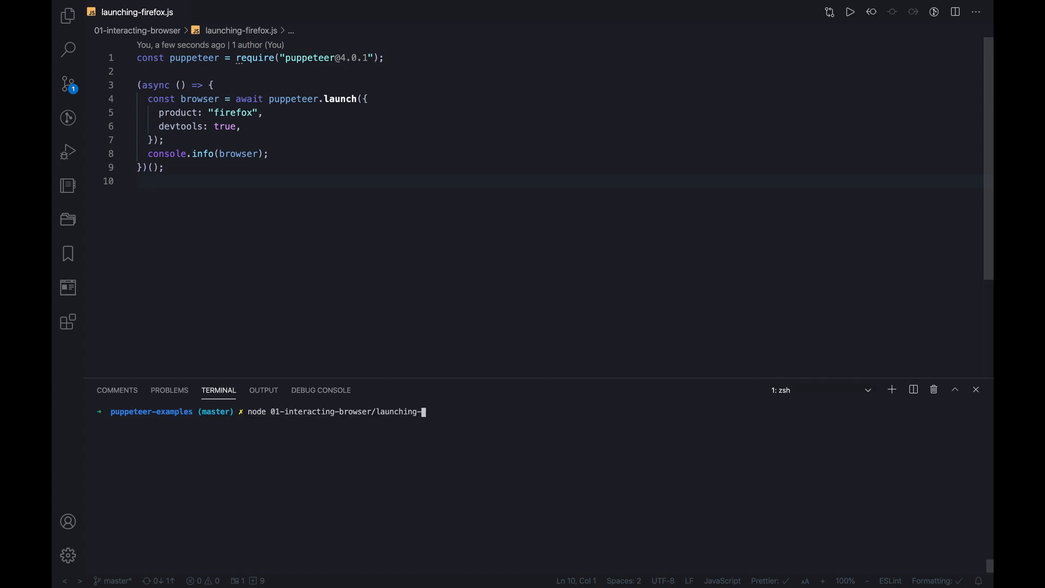
key(Return)
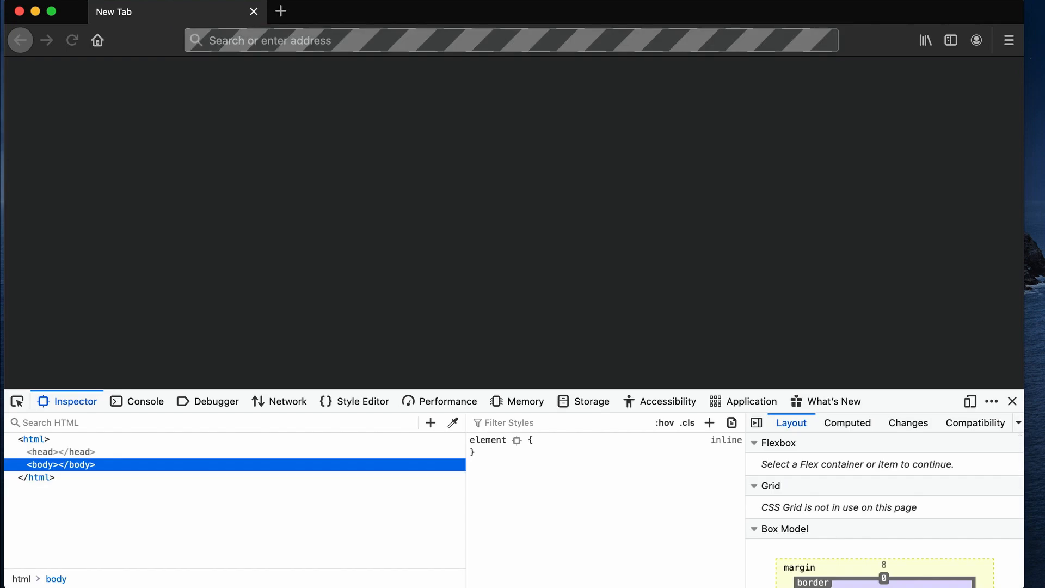